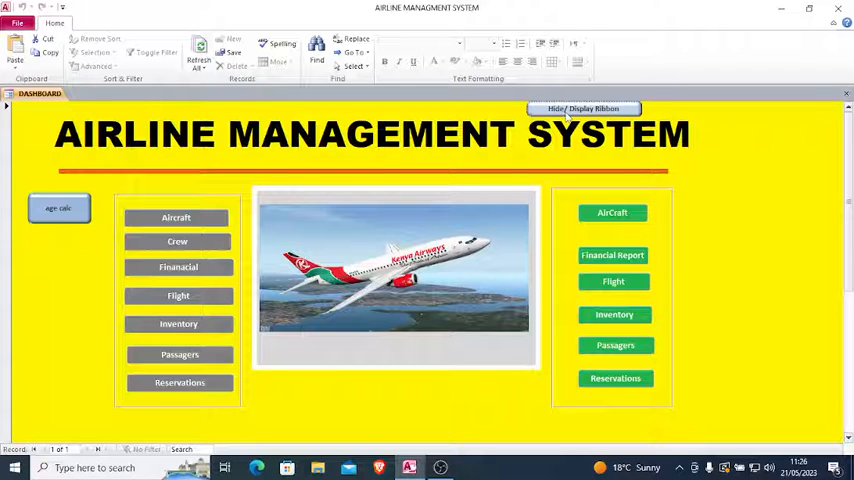
# - Try the ribbon toggle button on the Airline Management System dashboard
pyautogui.click(584, 108)
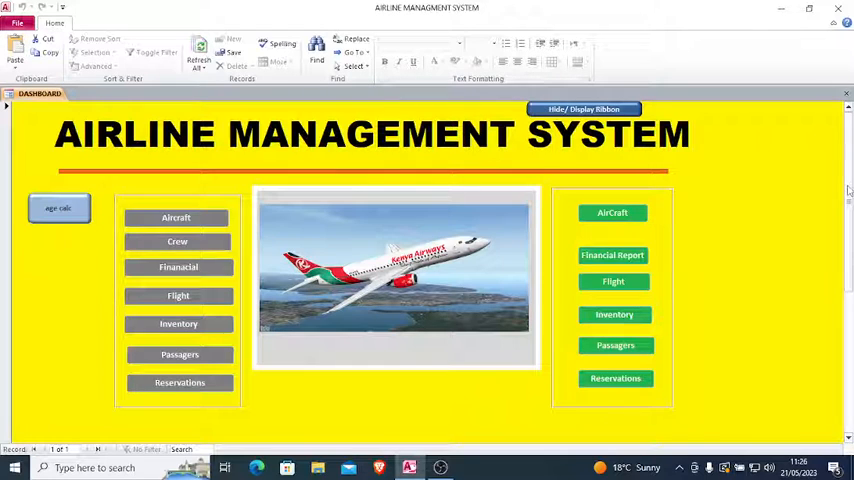
pyautogui.moveTo(724, 159)
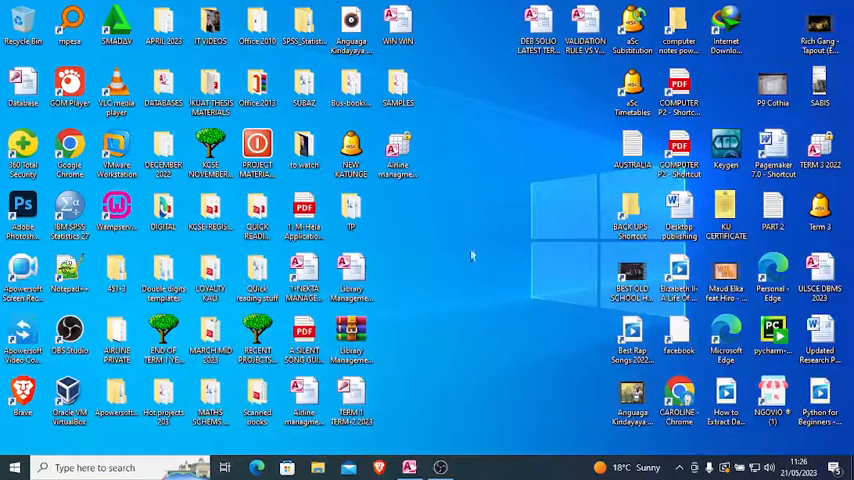
# - Launch the WIN WIN database from the desktop
pyautogui.click(398, 24)
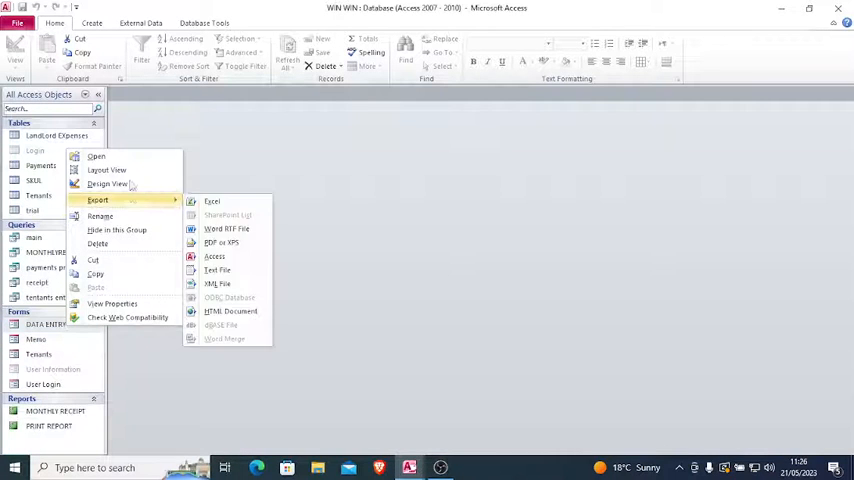
# - Add a 'hide ribbon' toggle to the data entry form with an On Click [Event Procedure]
pyautogui.click(108, 184)
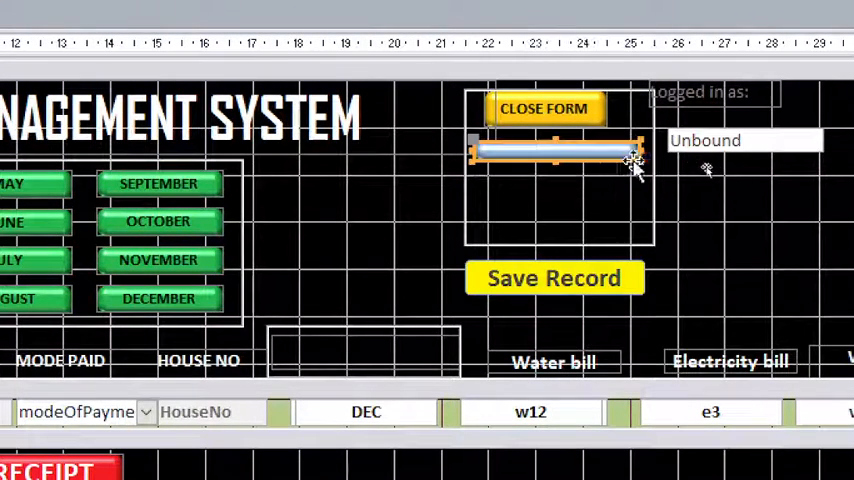
pyautogui.write('hide ribbon')
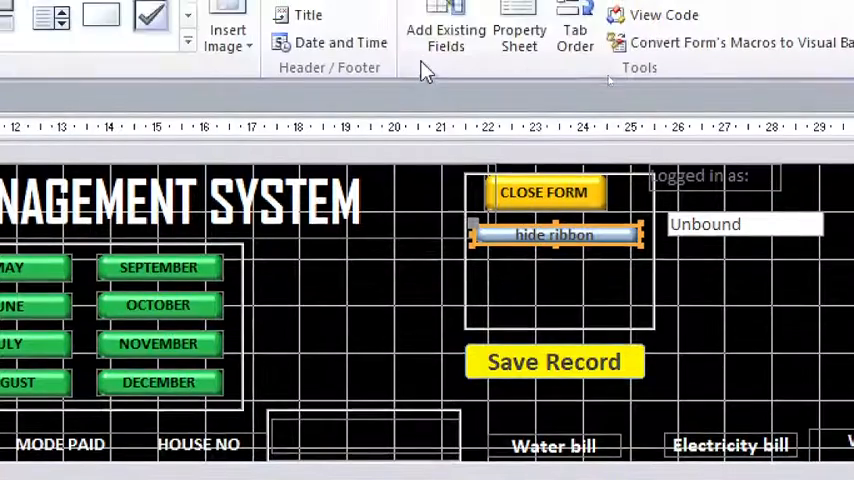
pyautogui.click(519, 38)
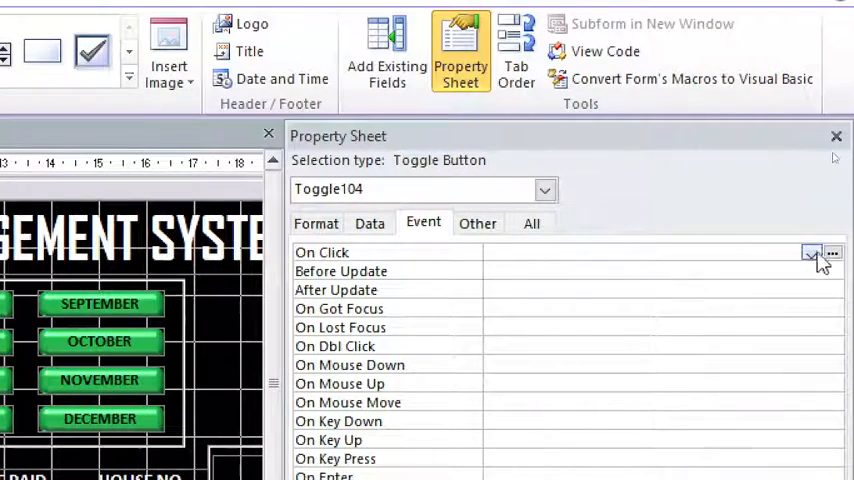
pyautogui.click(811, 252)
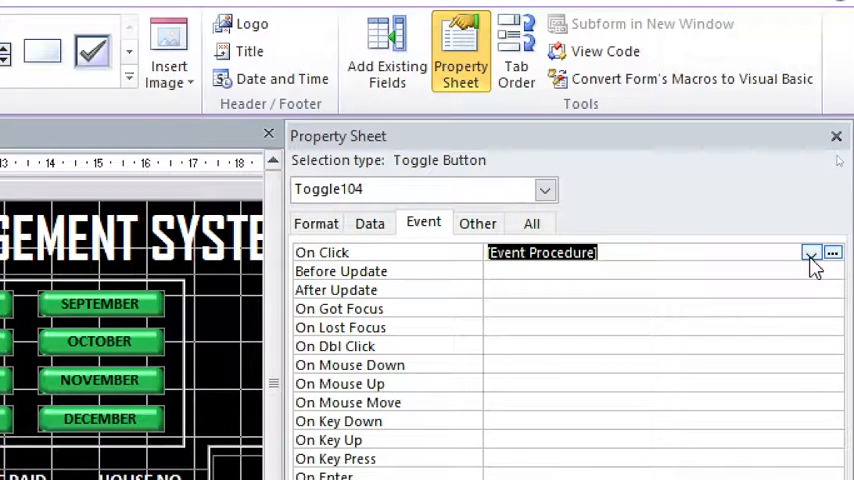
pyautogui.click(832, 252)
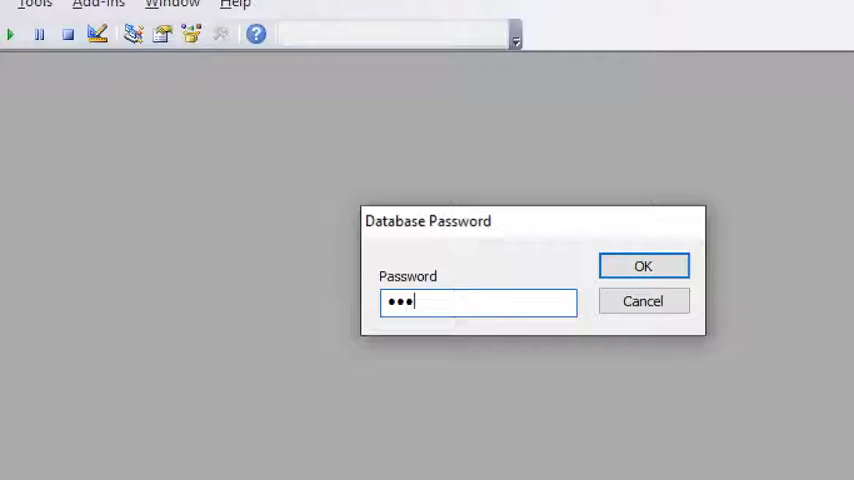
# - Enter the password and code Toggle104_Click as DoCmd.ShowToolbar "Ribbon", acToolbarYes
pyautogui.click(643, 265)
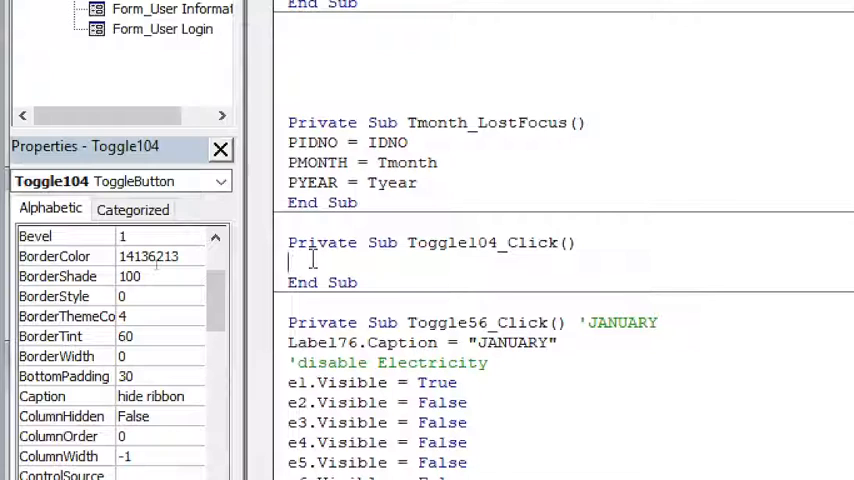
pyautogui.write('docmd.ShowToolbar')
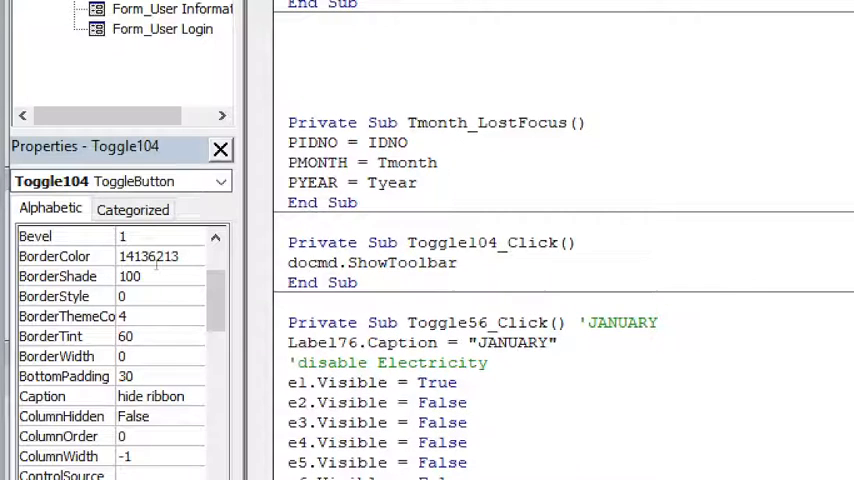
pyautogui.write('""')
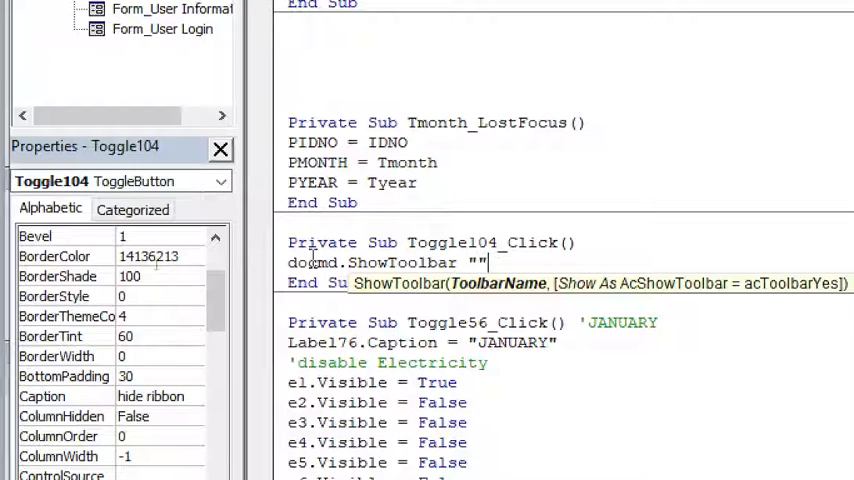
pyautogui.write('lribb')
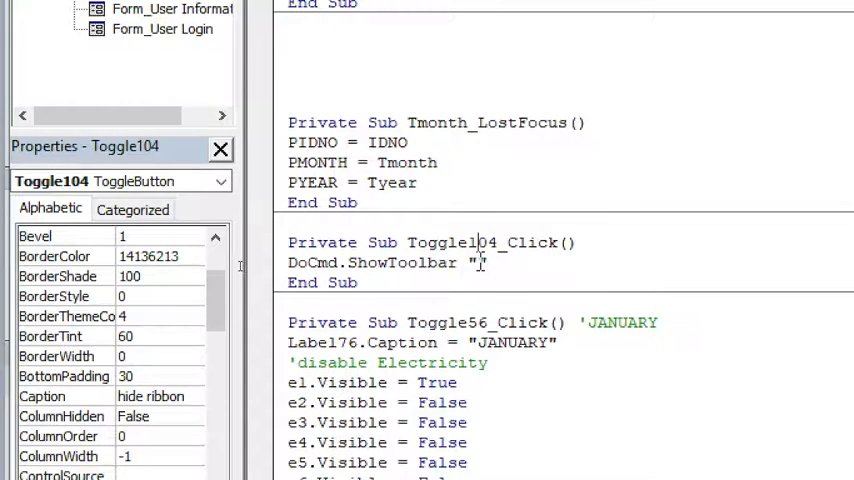
pyautogui.write('Ribbo')
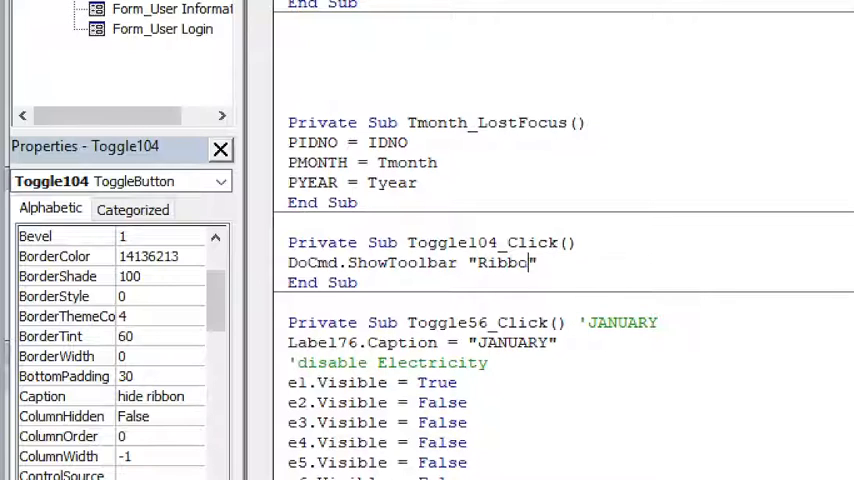
pyautogui.write(',')
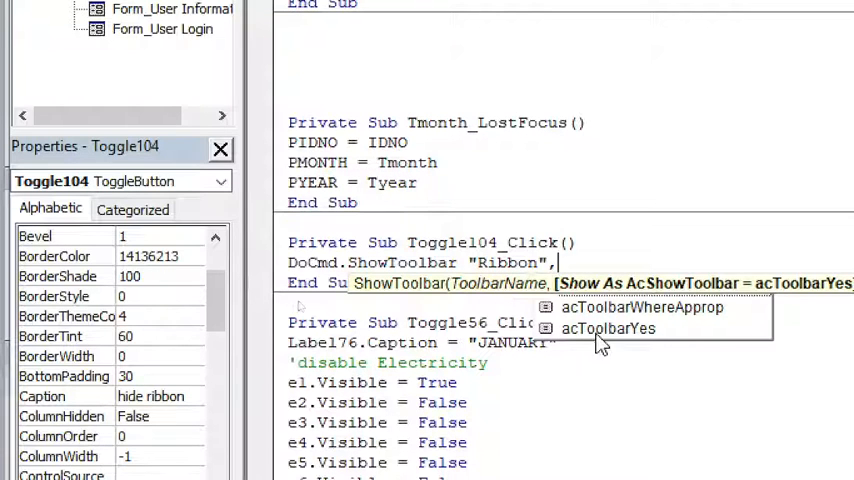
pyautogui.click(609, 328)
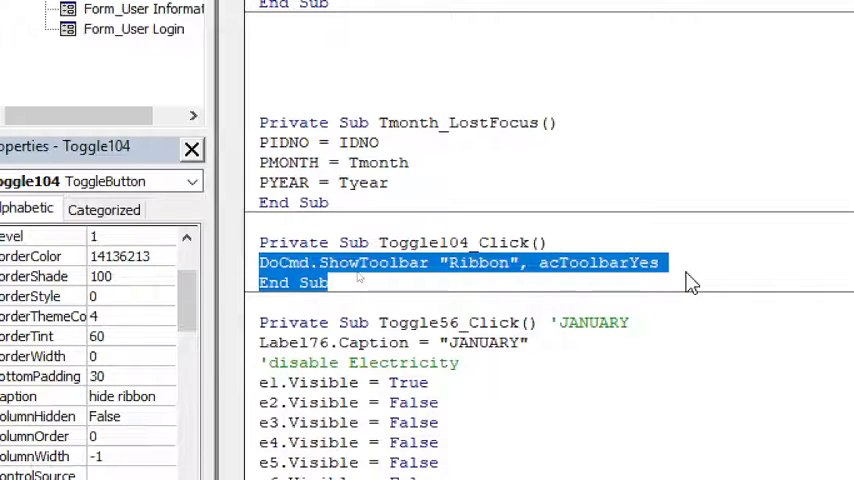
pyautogui.click(665, 263)
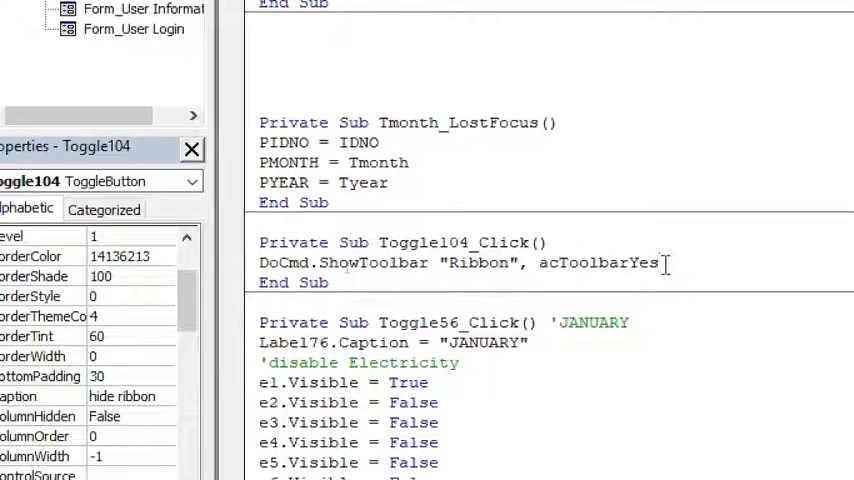
pyautogui.tripleClick(450, 262)
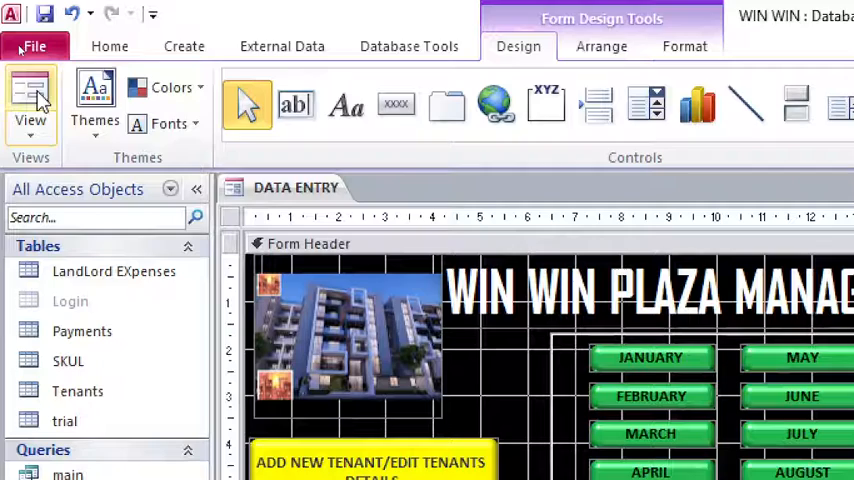
# - Switch the data entry form to Form View and test the hide ribbon toggle
pyautogui.click(110, 46)
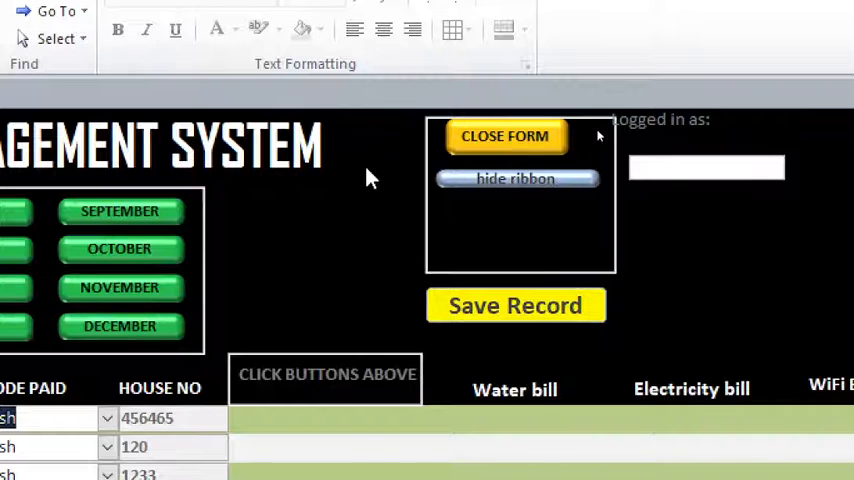
pyautogui.click(485, 30)
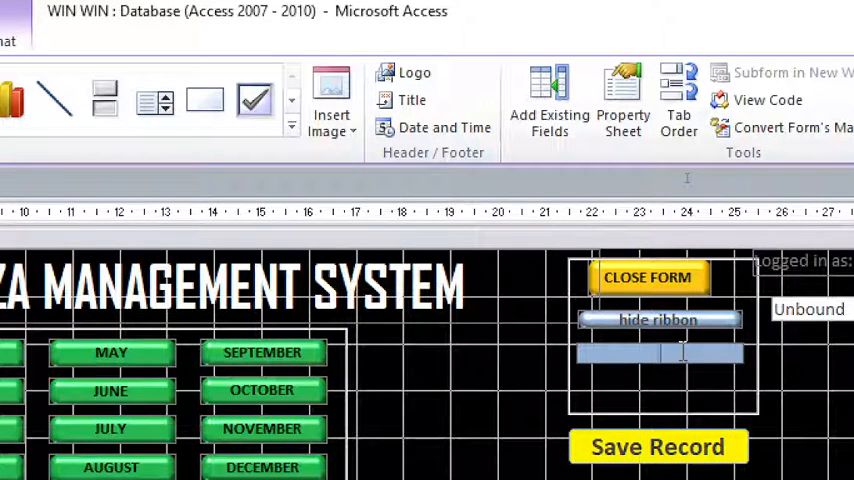
# - Caption the second toggle button 'Diplay ribbon'
pyautogui.write('Diplay')
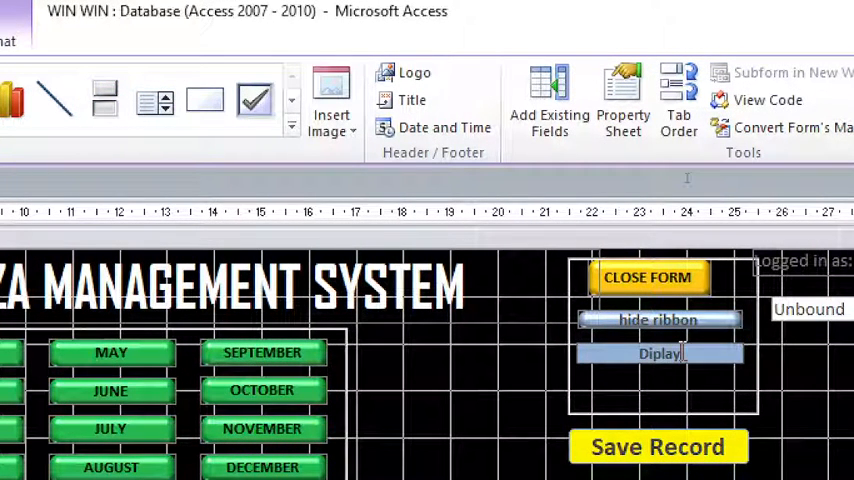
pyautogui.write('ribbon')
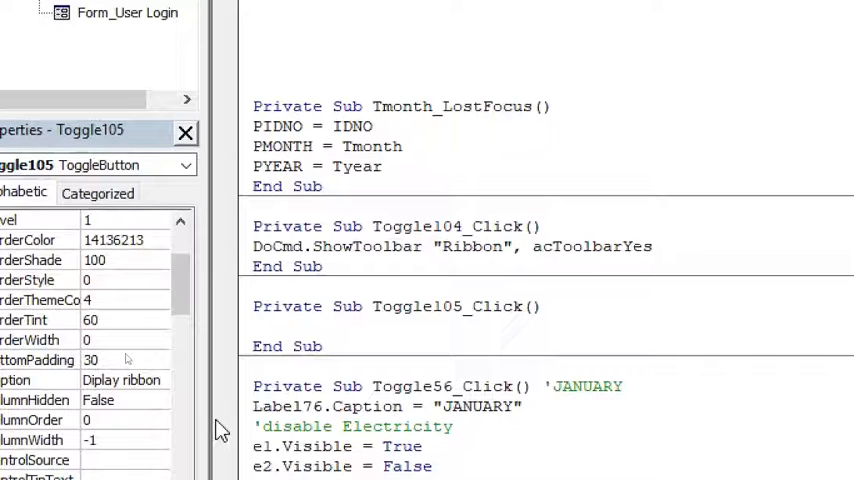
# - Type DoCmd.ShowToolbar "Ribbon", in the Toggle105_Click procedure
pyautogui.write('docmd.ShowToolbar "Ribbon')
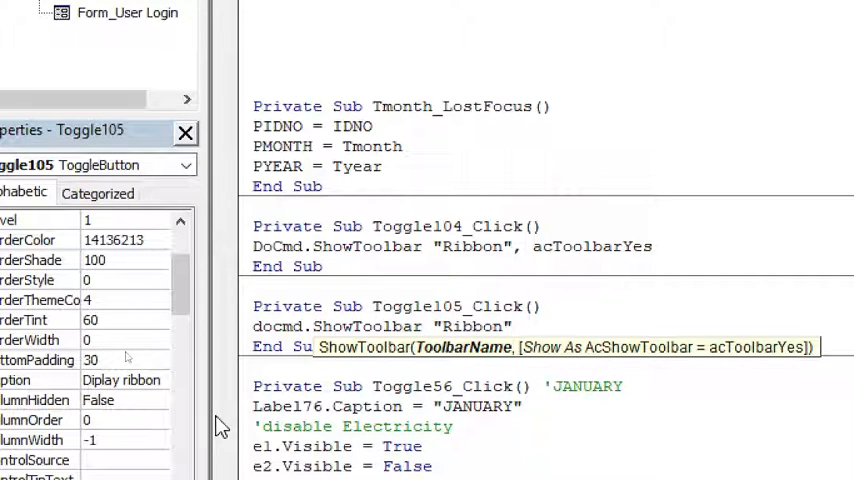
pyautogui.write(',')
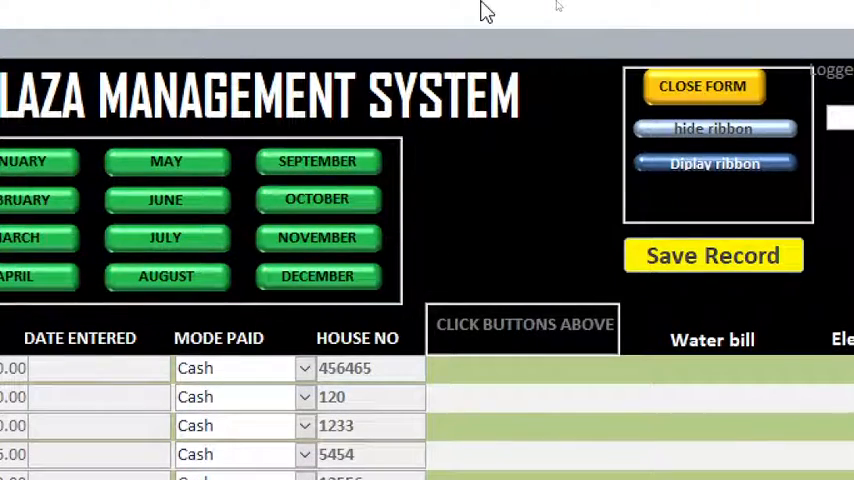
# - Restore the hidden ribbon by clicking the Diplay ribbon toggle on the running form
pyautogui.hscroll(3)
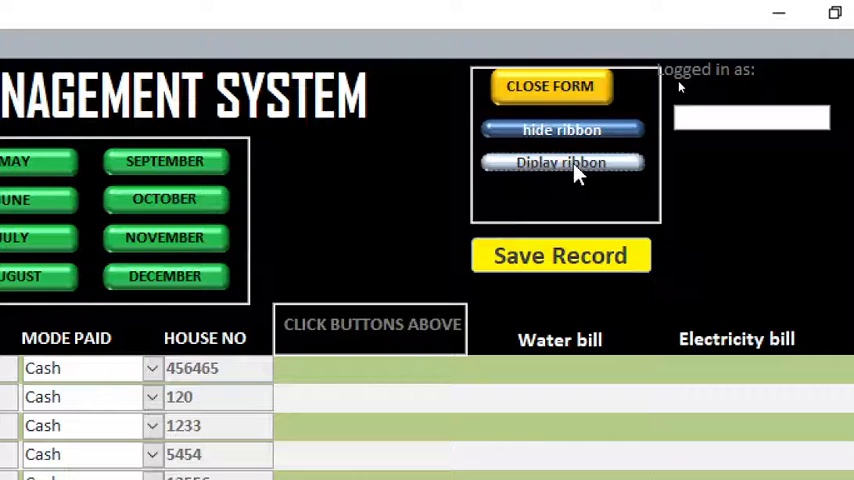
pyautogui.click(561, 162)
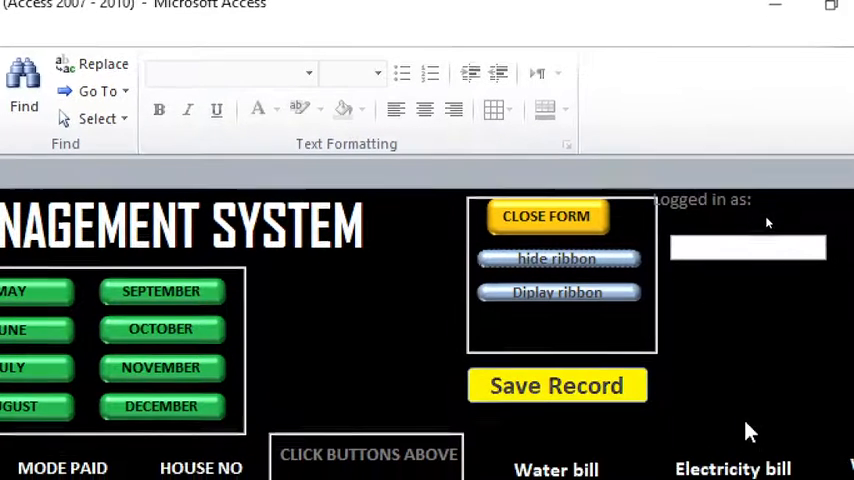